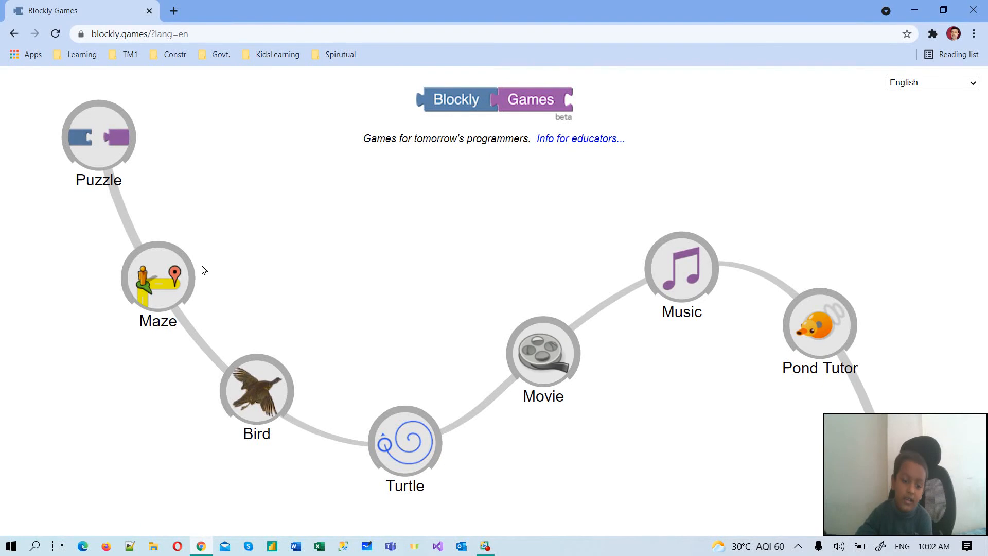
mouse_move(182, 289)
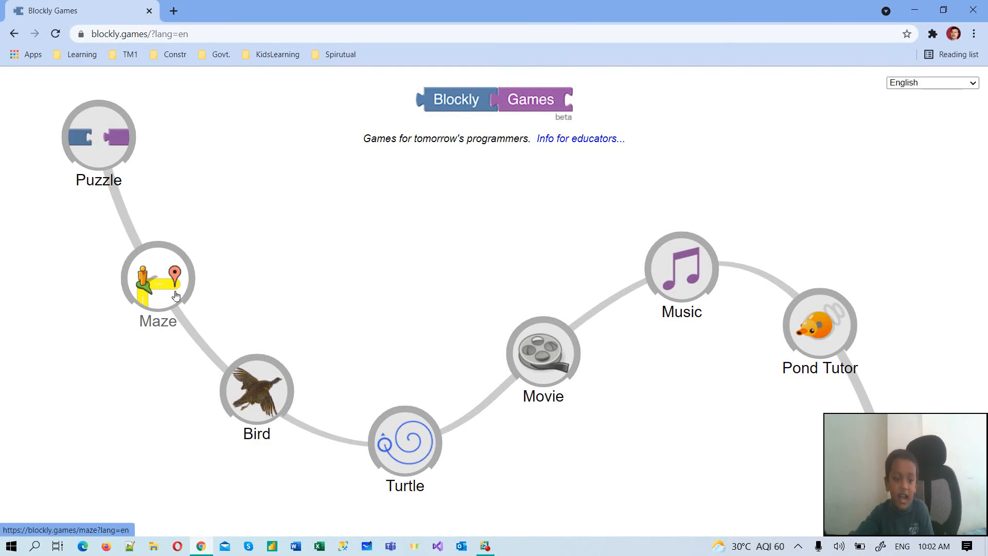
Choose the Maze game from the Blockly Games home page
left_click(157, 277)
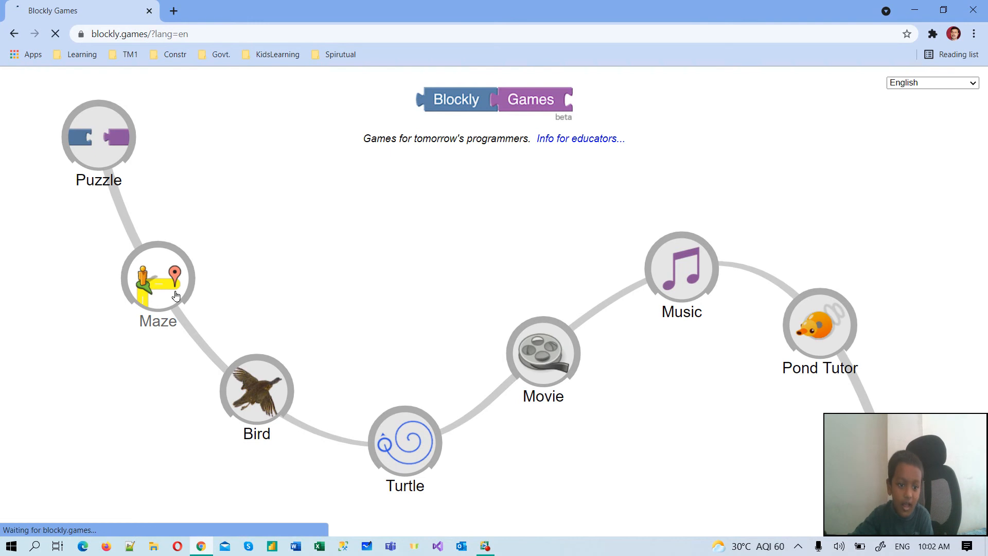
Stack a second move forward block under the first and run it to finish level 1
left_click(157, 277)
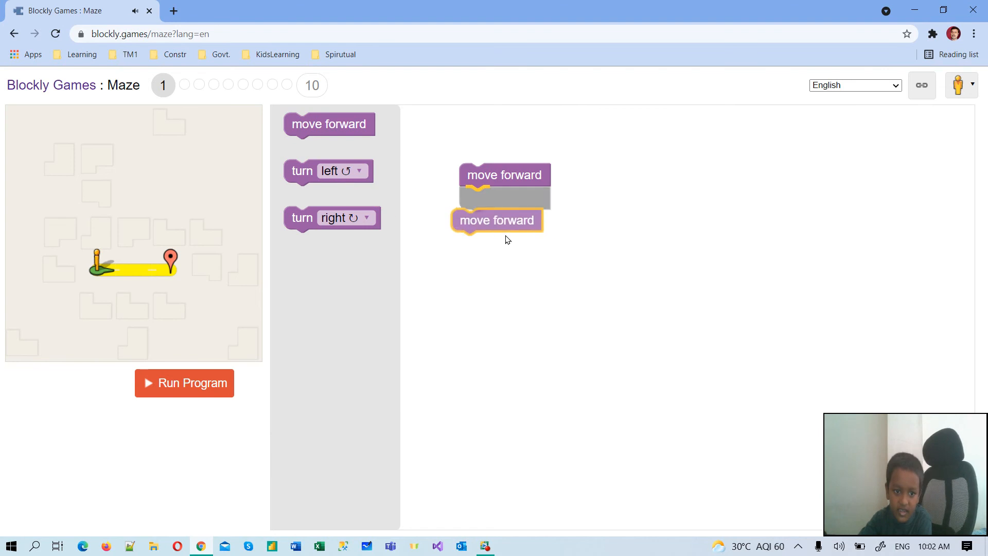
left_click_drag(497, 221, 505, 197)
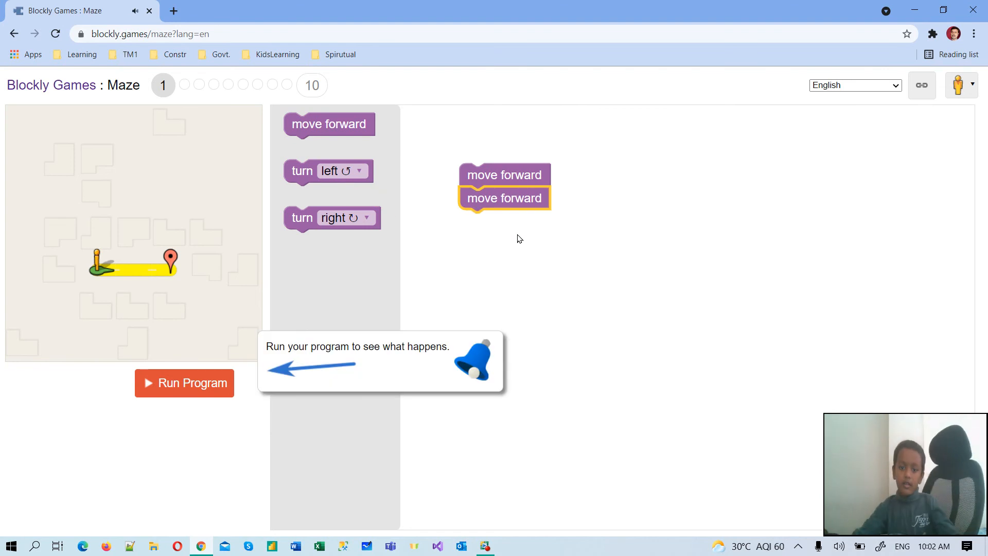
mouse_move(540, 267)
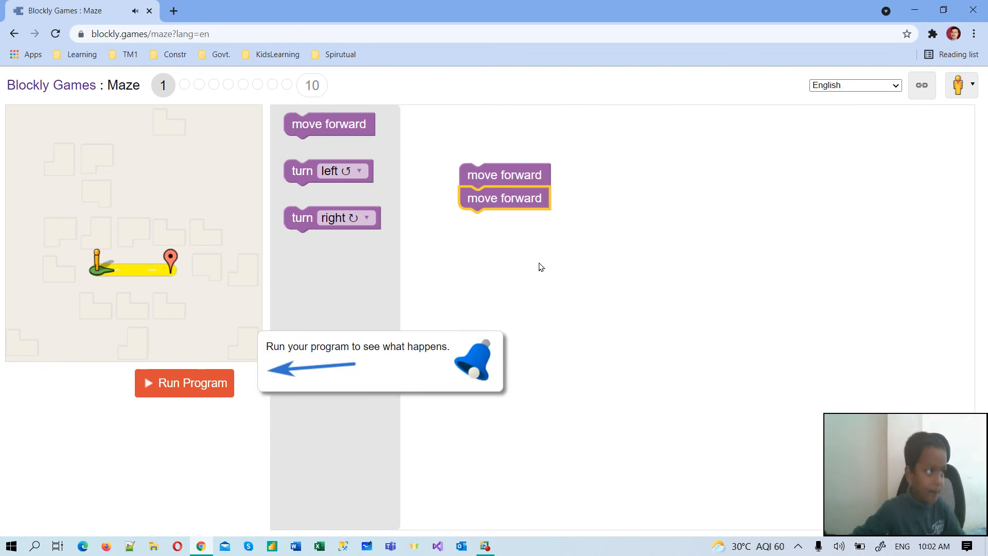
mouse_move(493, 162)
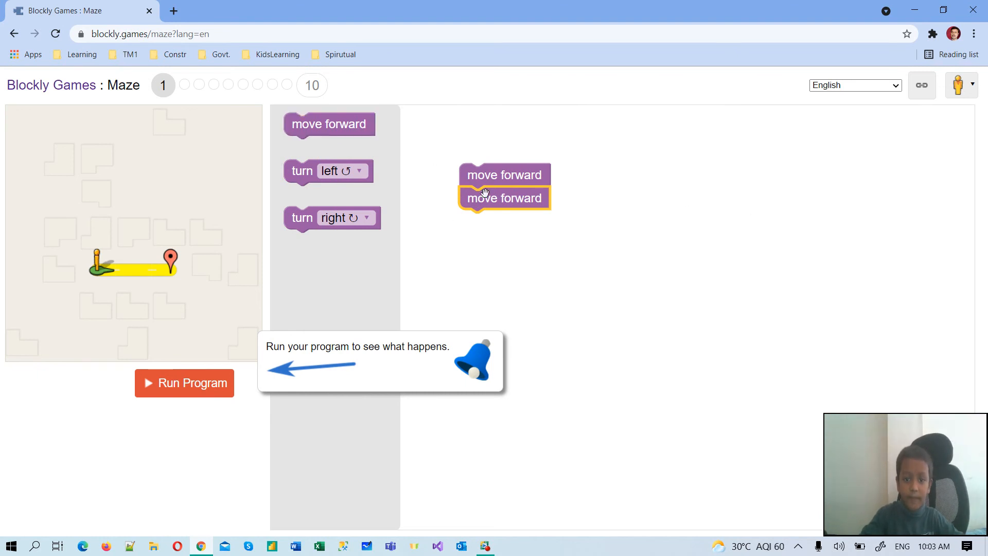
mouse_move(245, 386)
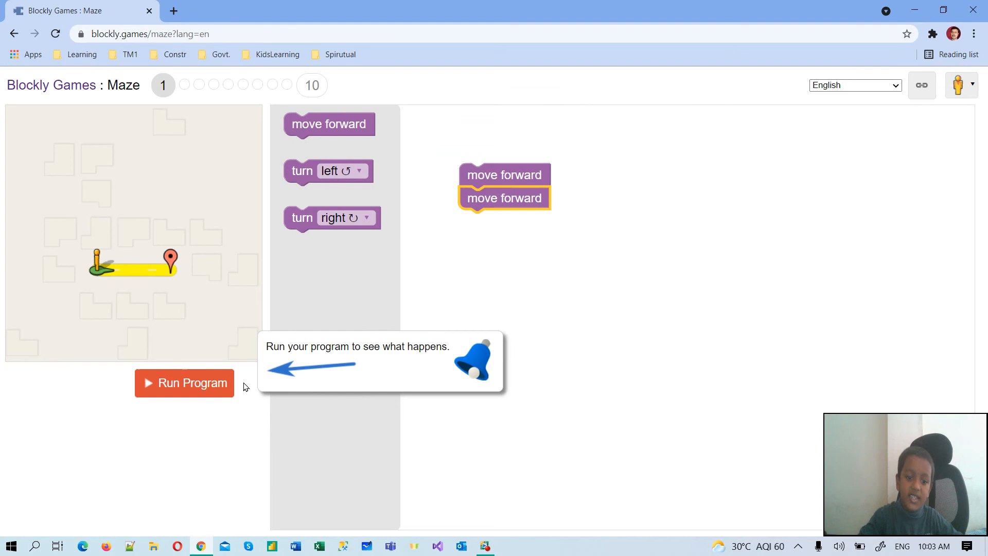
mouse_move(523, 175)
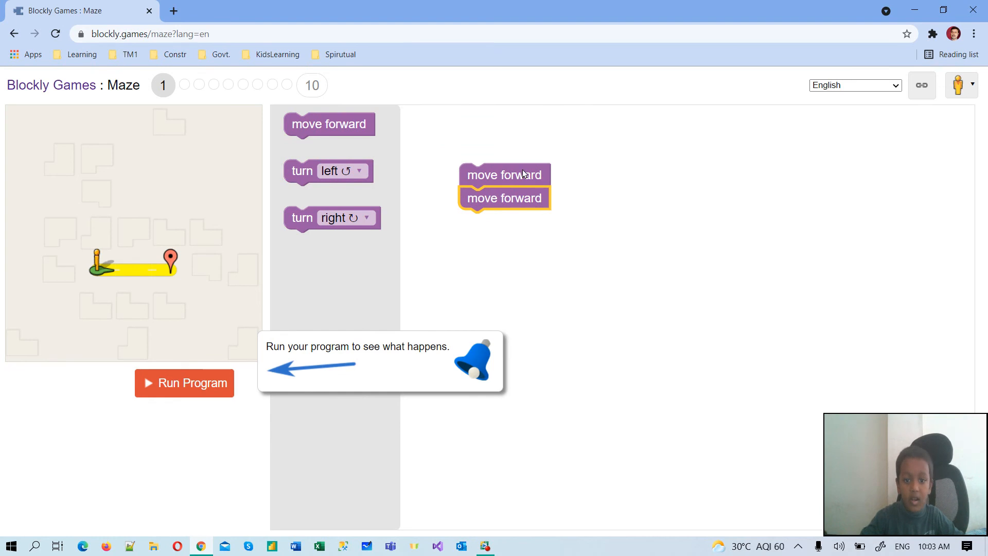
mouse_move(516, 198)
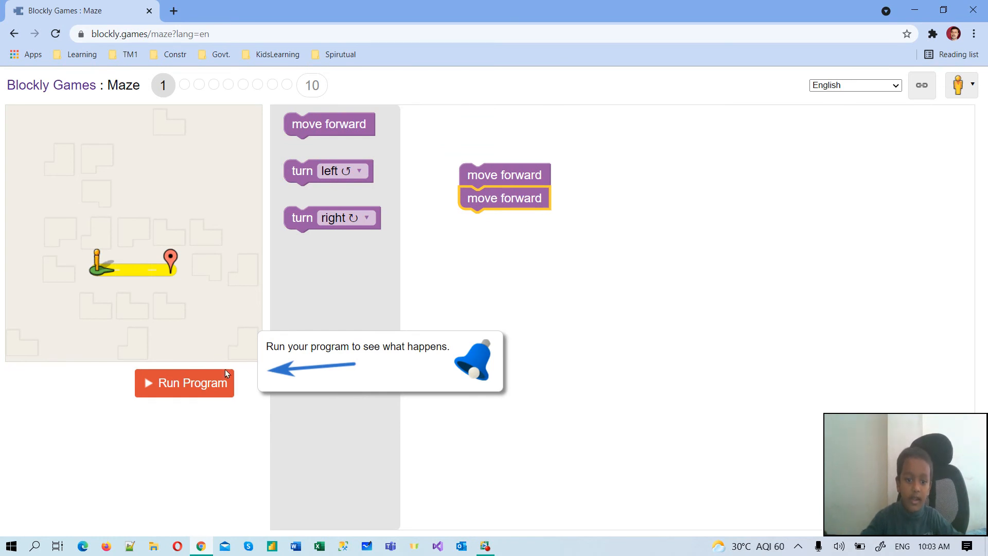
left_click(185, 383)
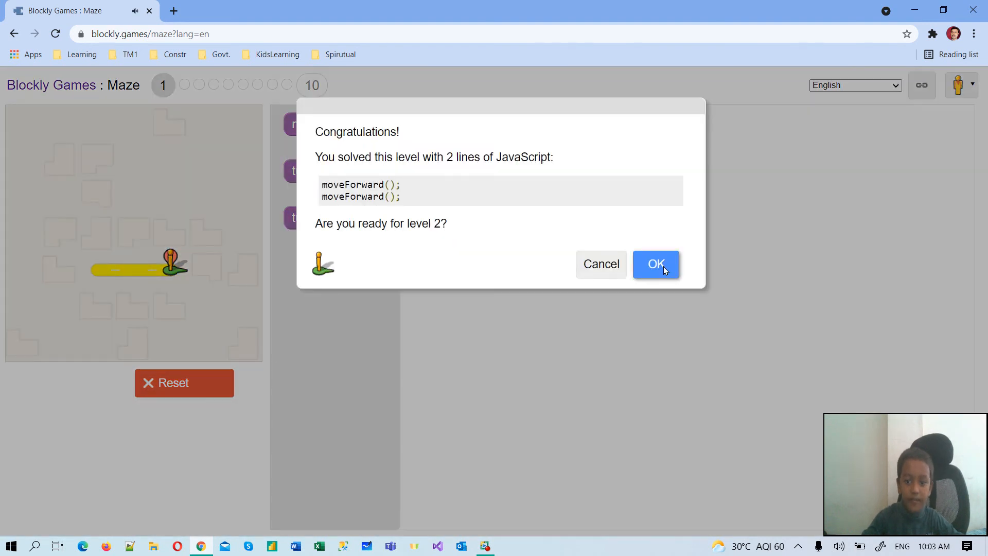
Accept level 2, run the lone move forward block, and reset the maze after it fails
left_click(656, 264)
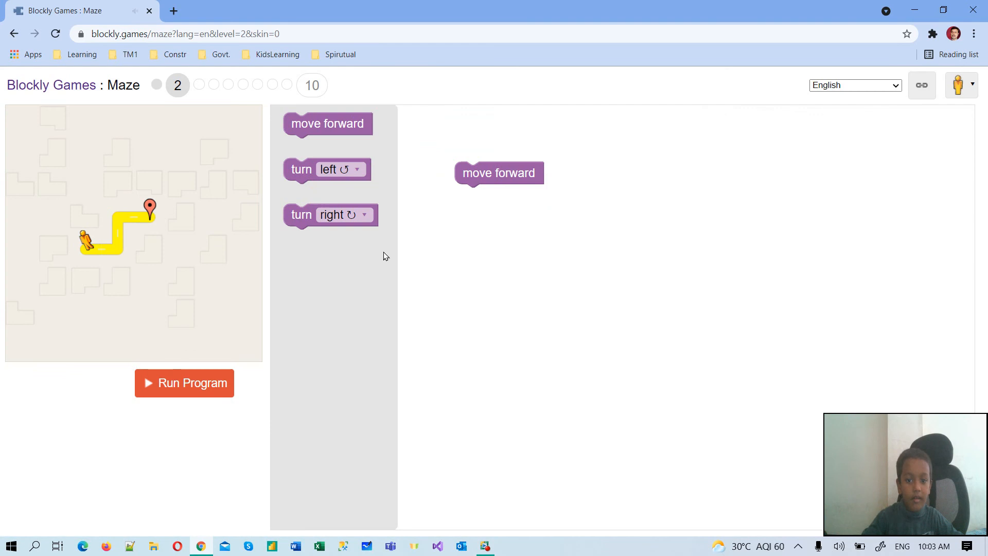
mouse_move(510, 201)
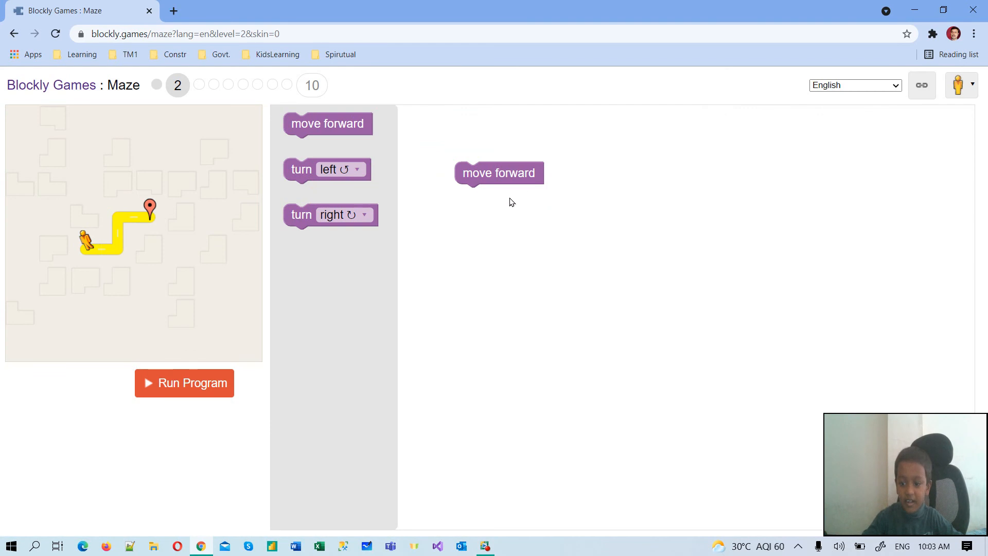
mouse_move(498, 173)
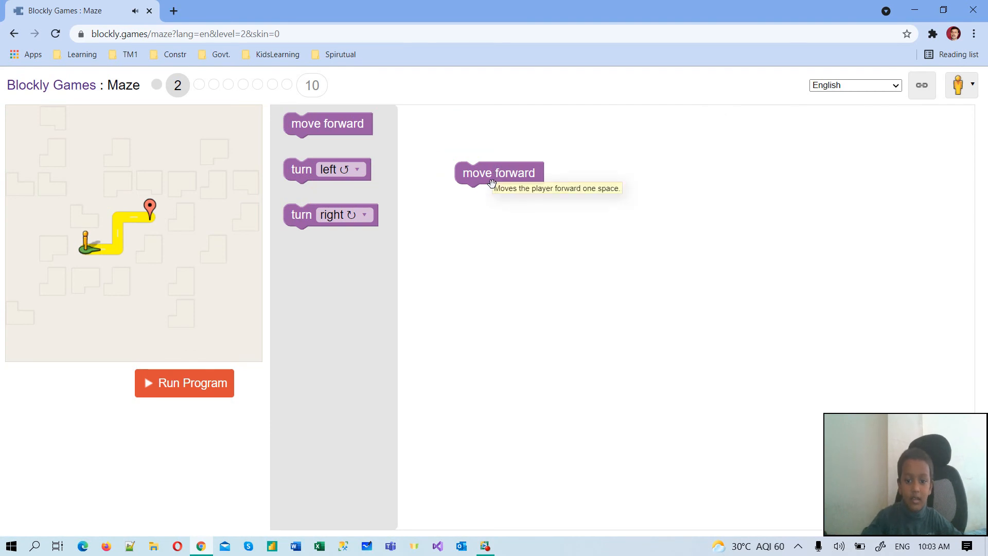
mouse_move(428, 227)
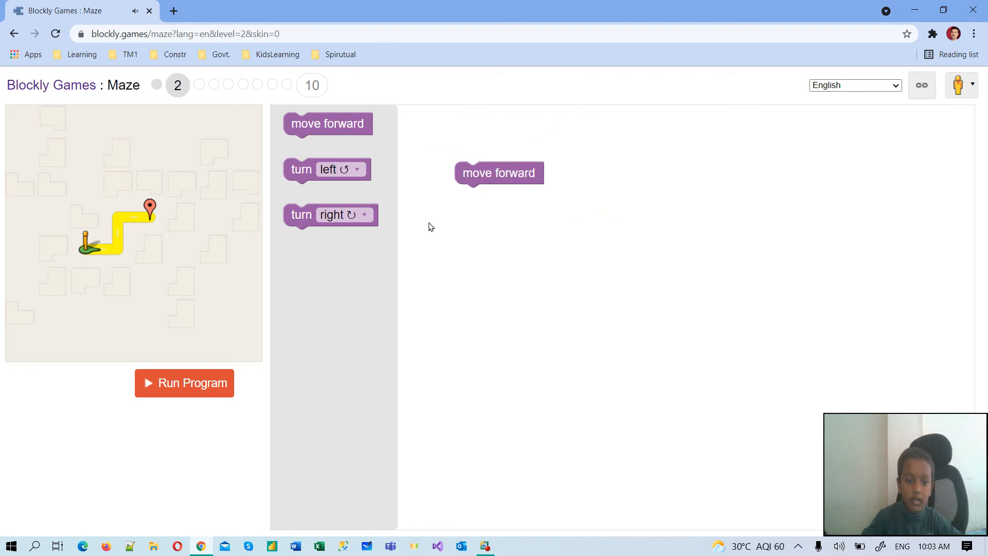
mouse_move(193, 382)
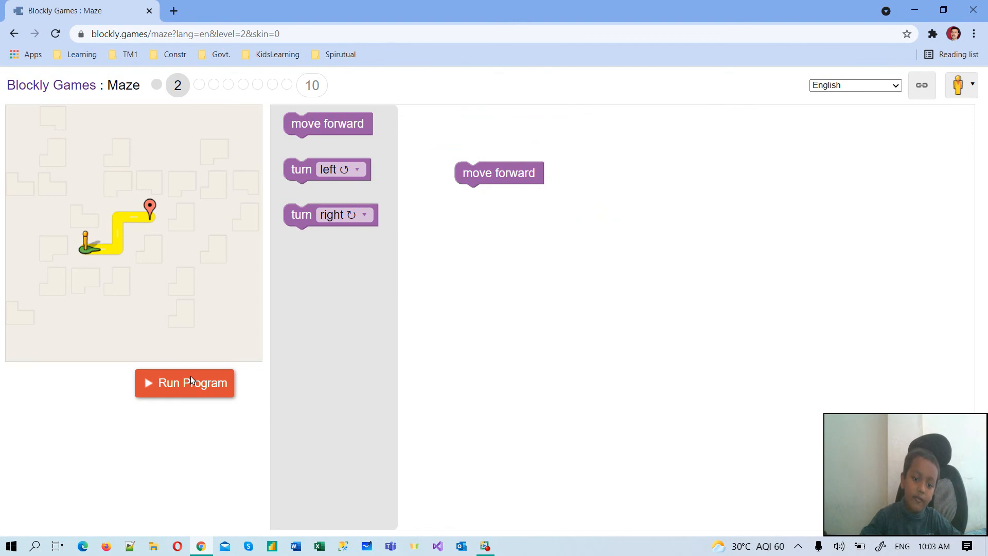
left_click(184, 383)
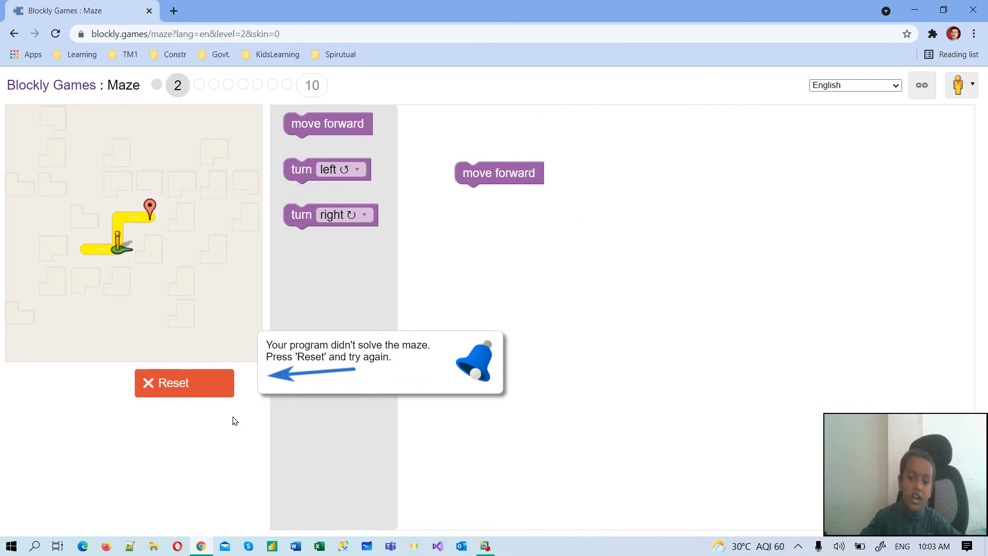
left_click(184, 383)
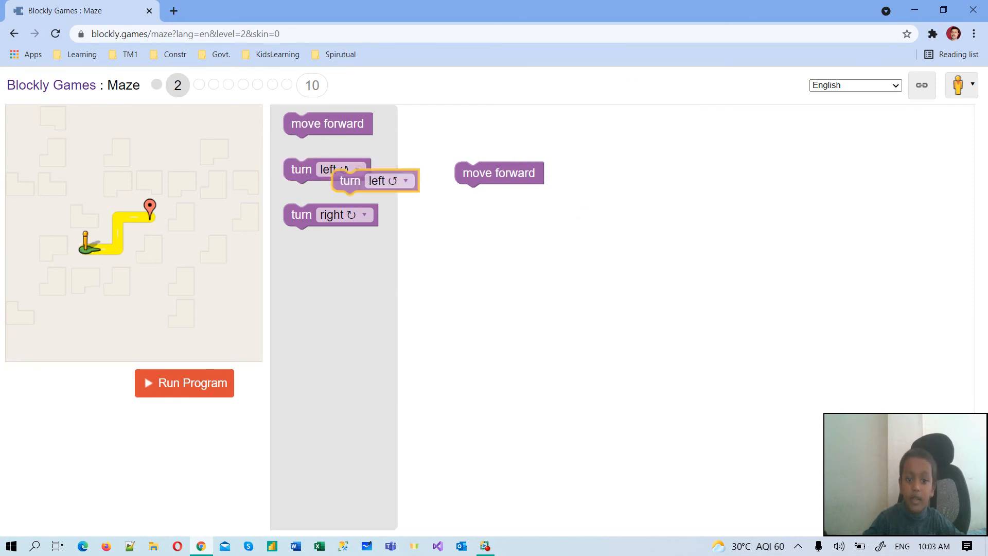
Build forward, turn left, forward, turn right, forward; run it to solve level 2 and accept level 3
left_click_drag(349, 180, 497, 195)
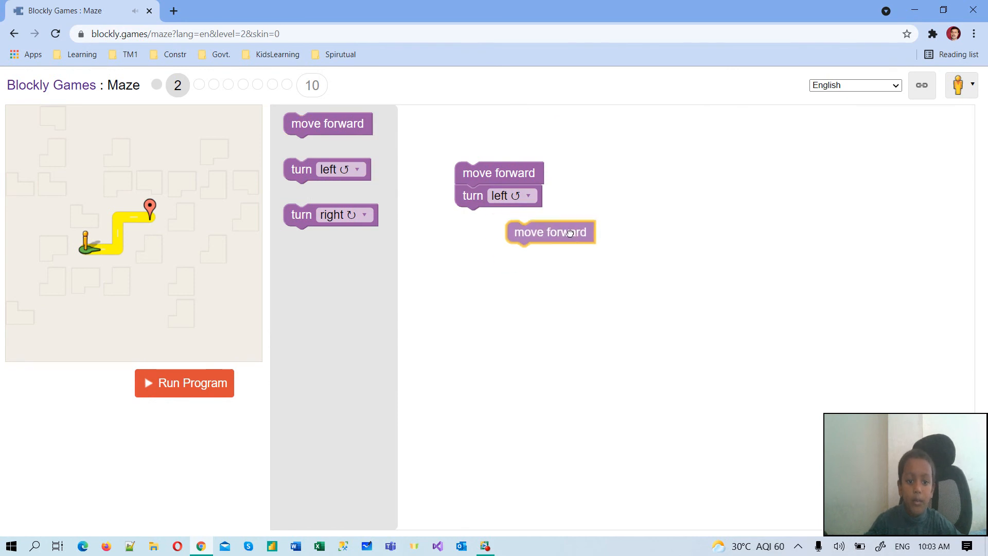
left_click_drag(550, 232, 498, 219)
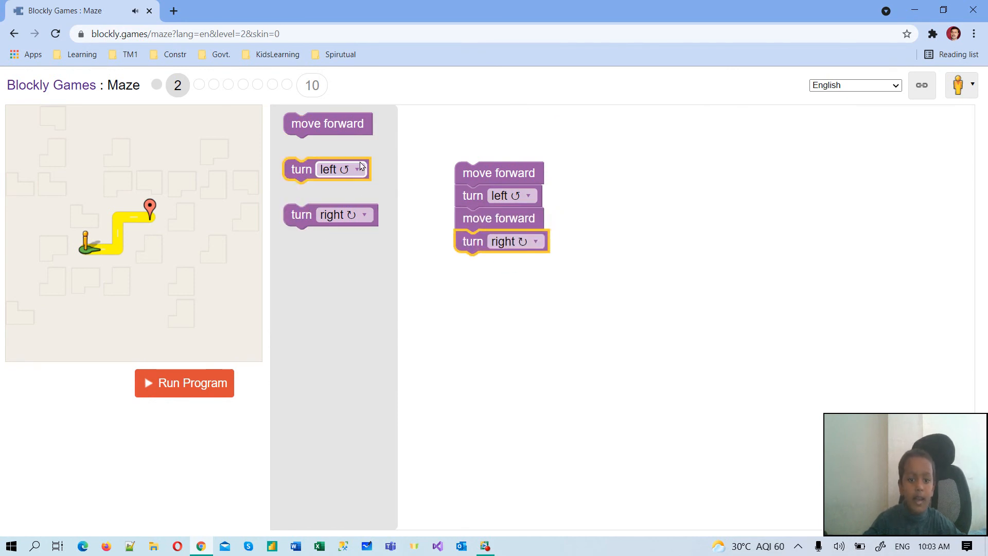
left_click_drag(328, 123, 488, 280)
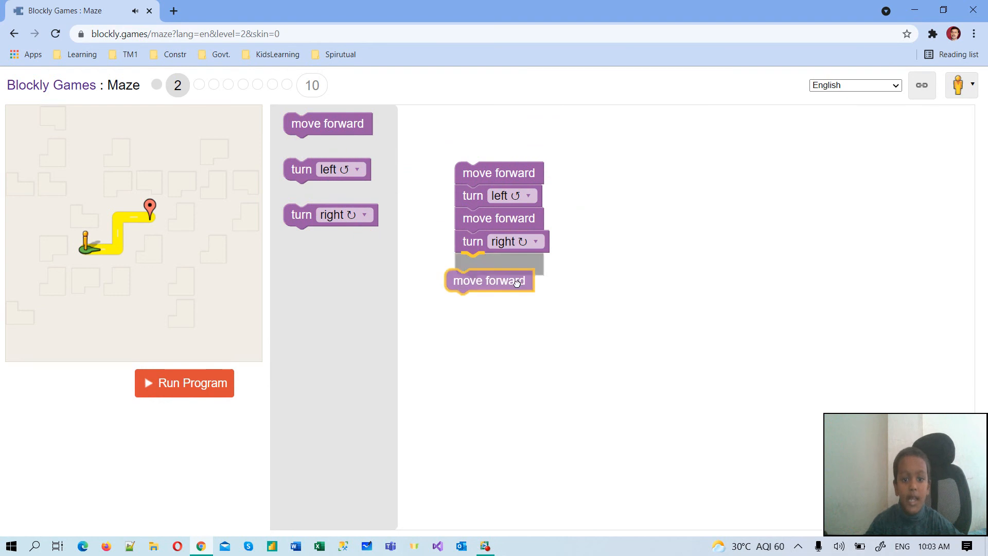
left_click(184, 383)
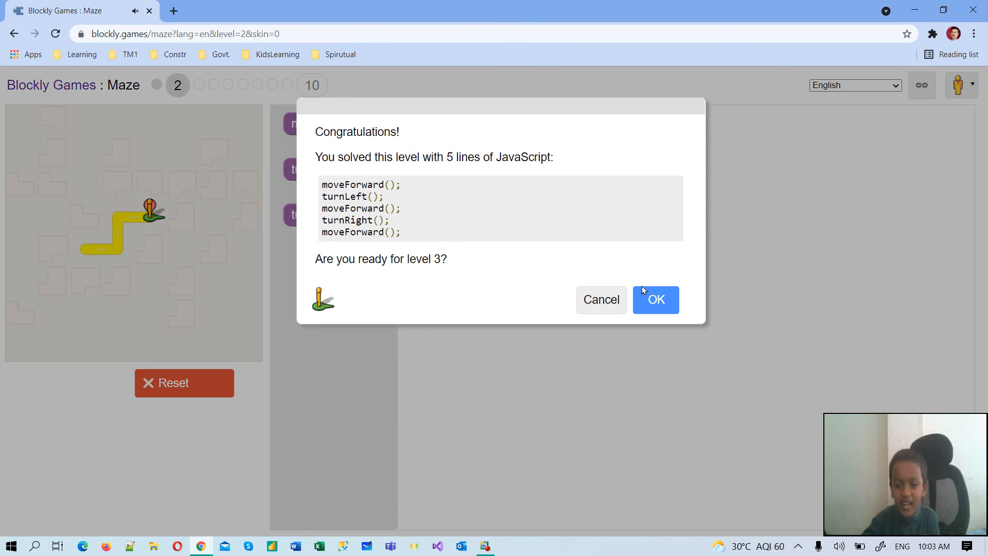
left_click(656, 299)
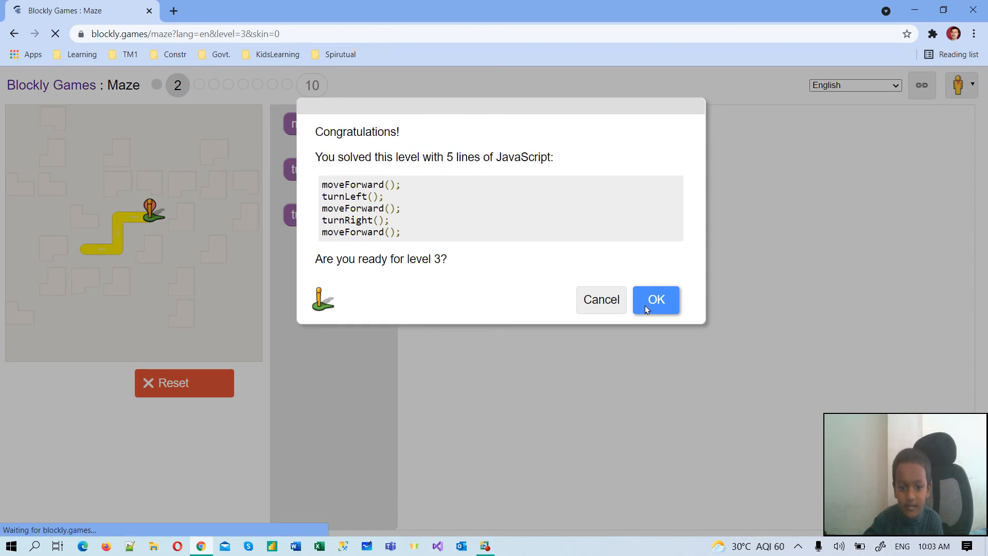